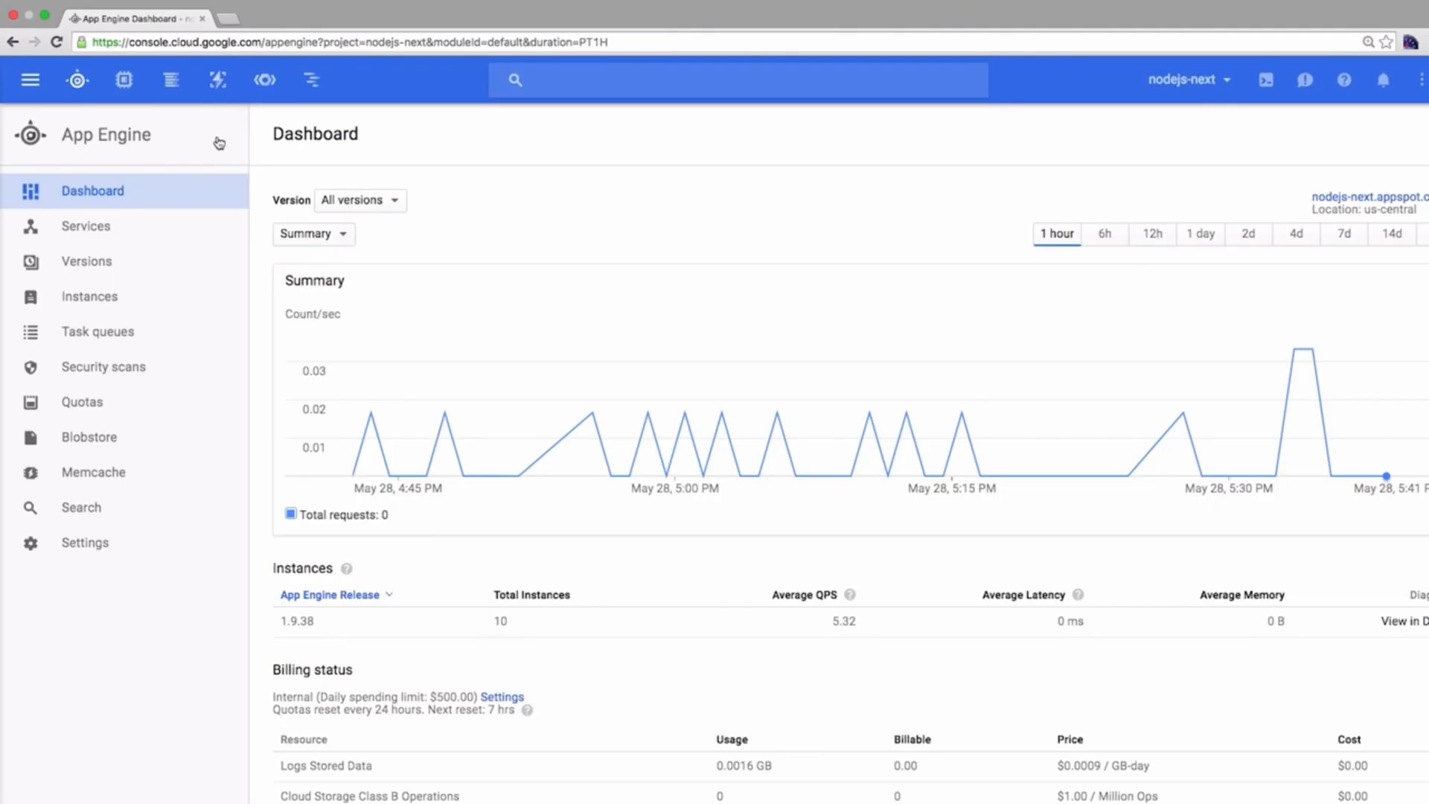
mouse_move(141, 195)
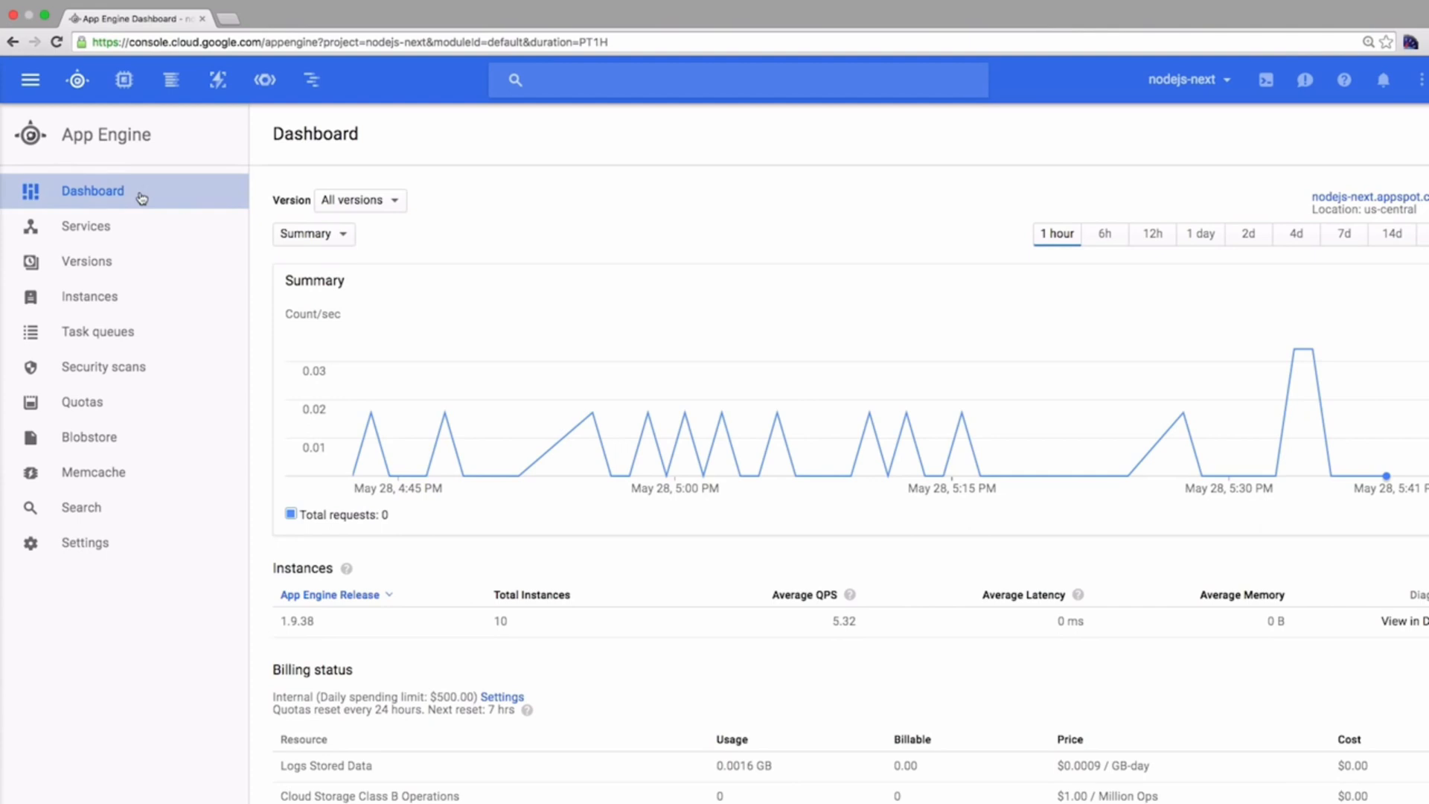
Show the six nodejs versions, one serving all traffic, and toggle version checkboxes to reveal actions.
scroll(down, 3)
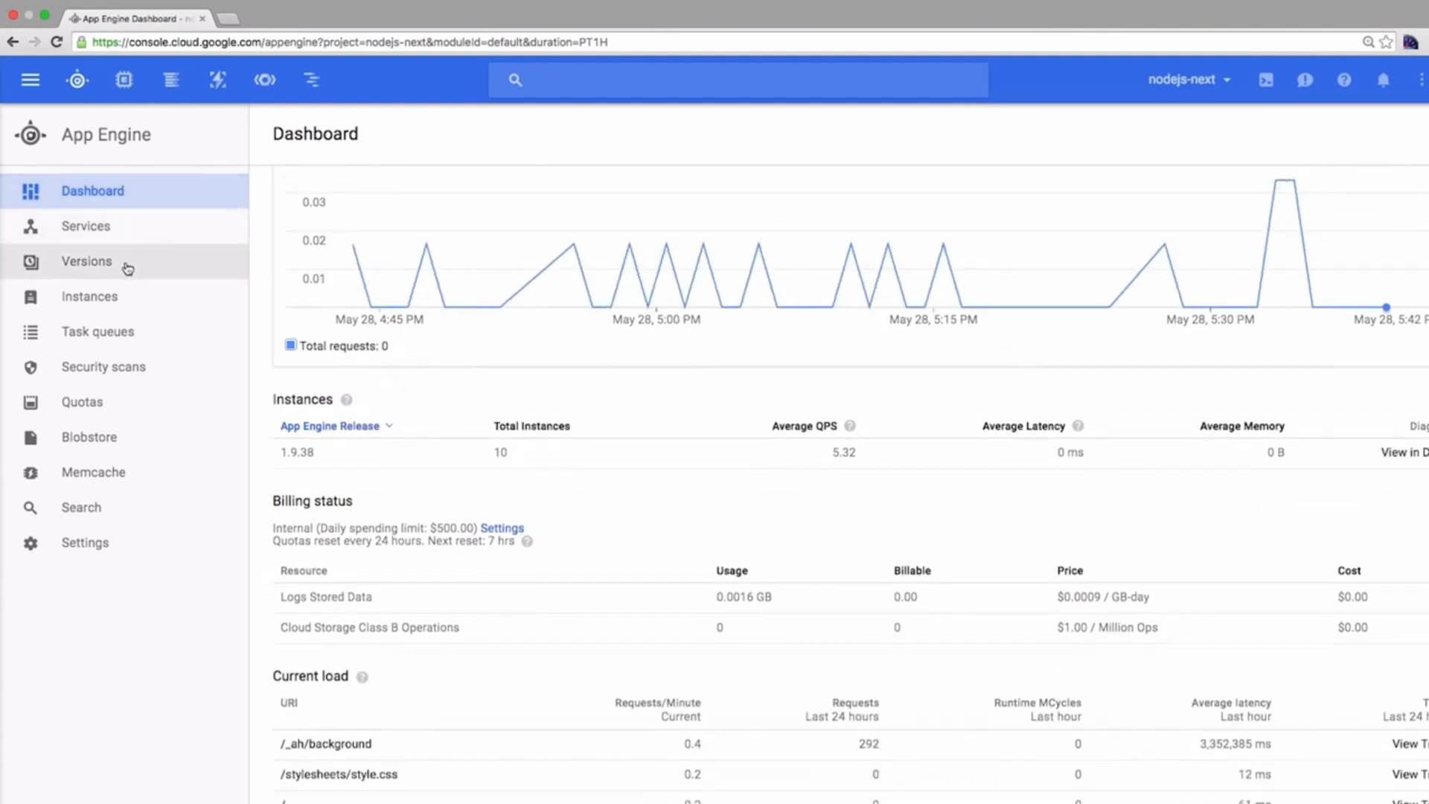
click(86, 260)
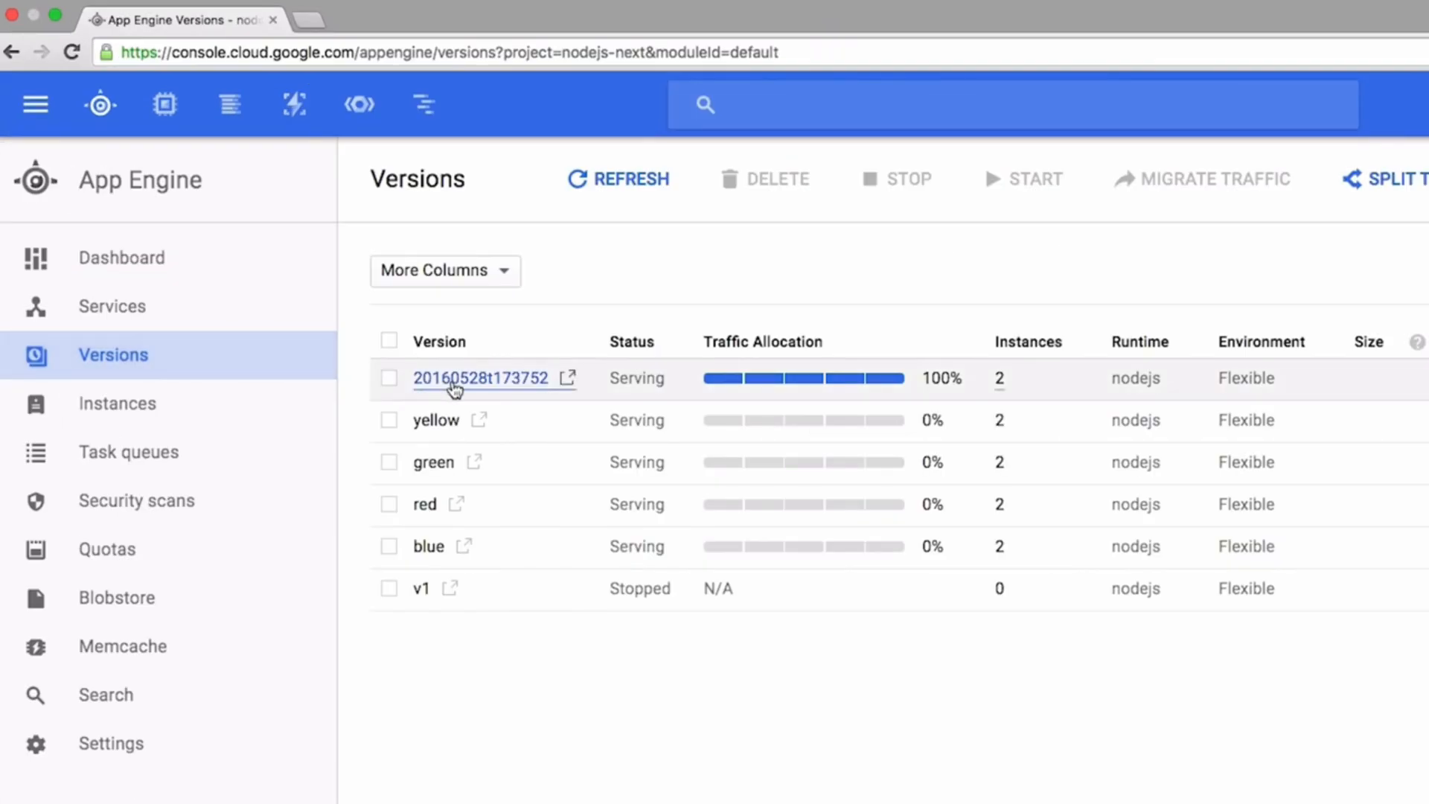
mouse_move(389, 459)
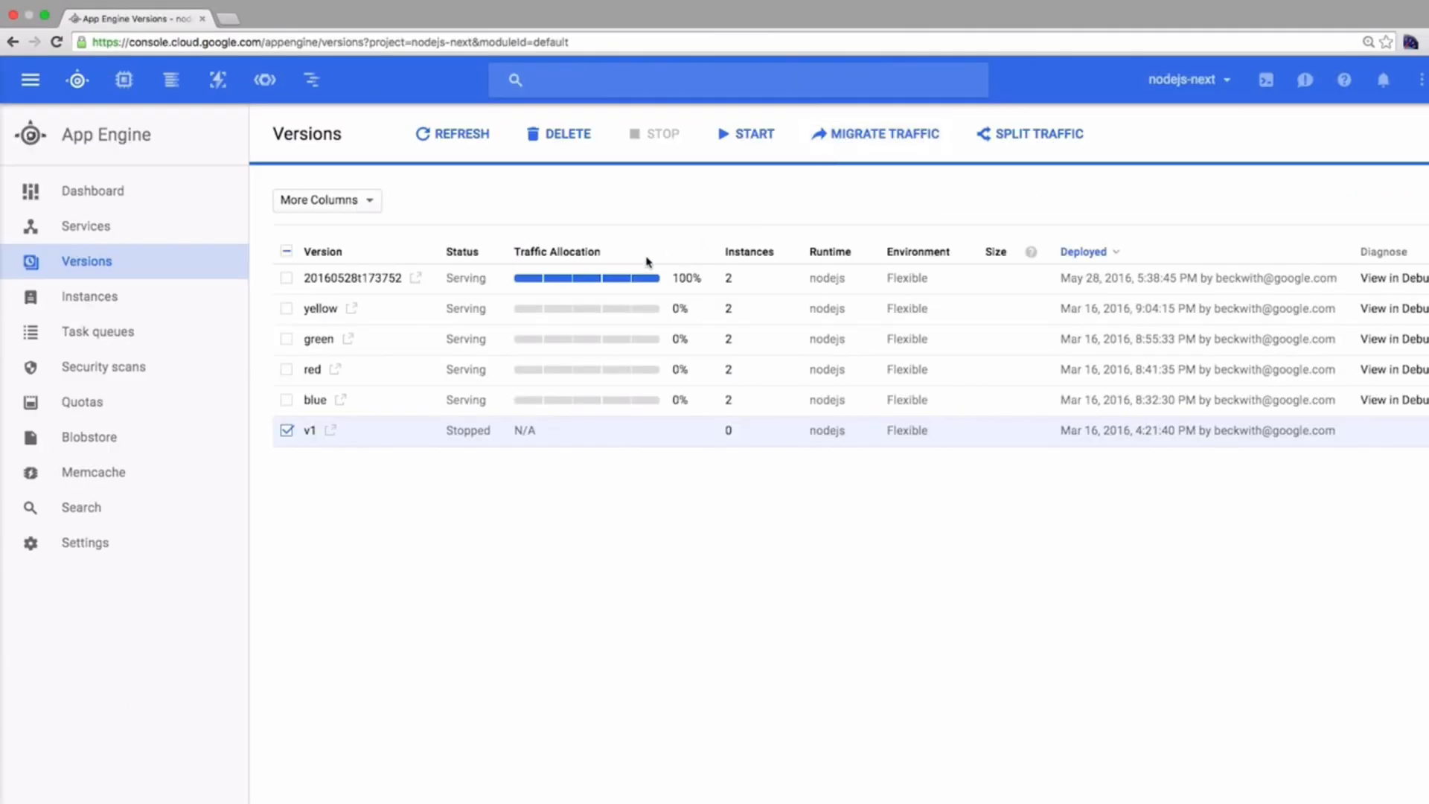
click(286, 278)
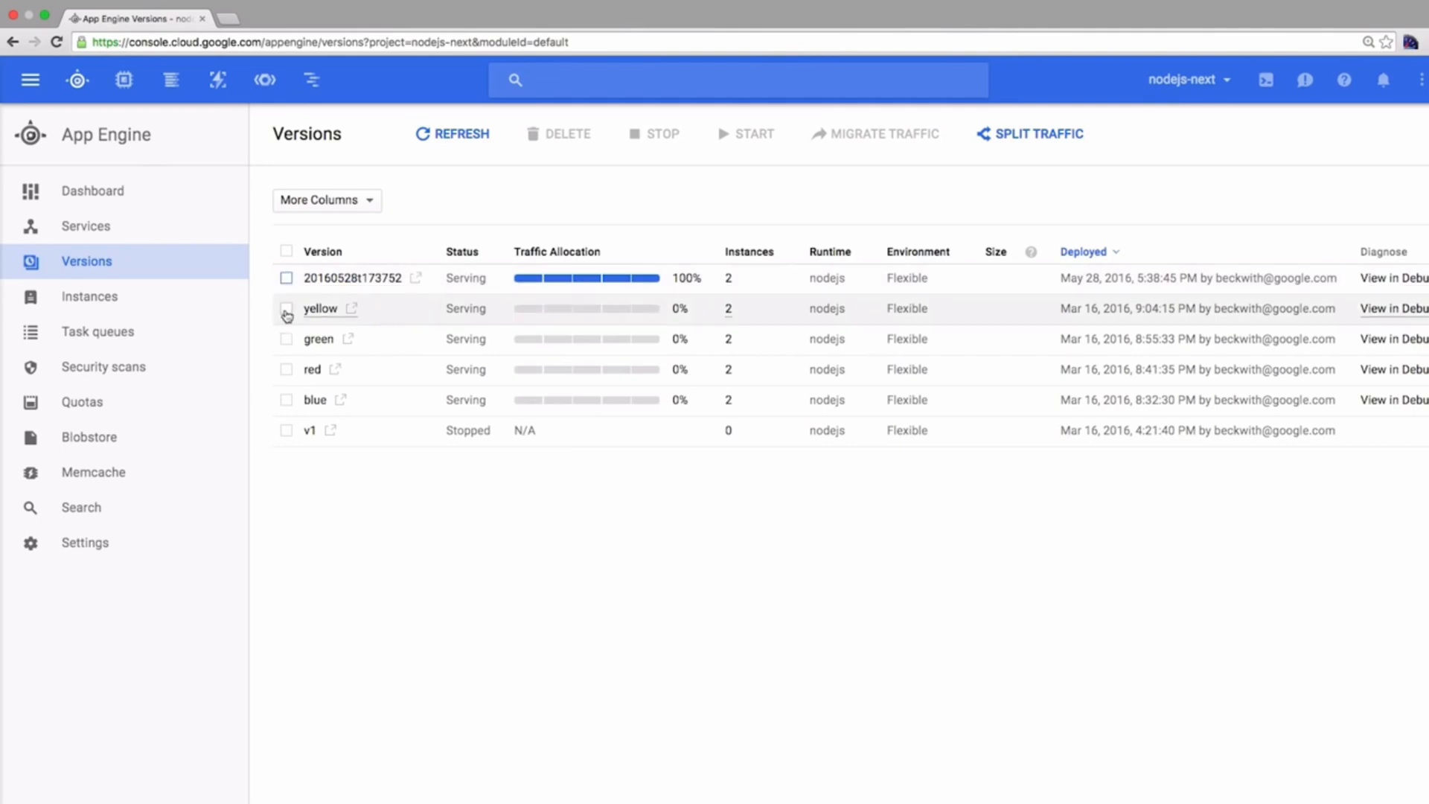
click(285, 308)
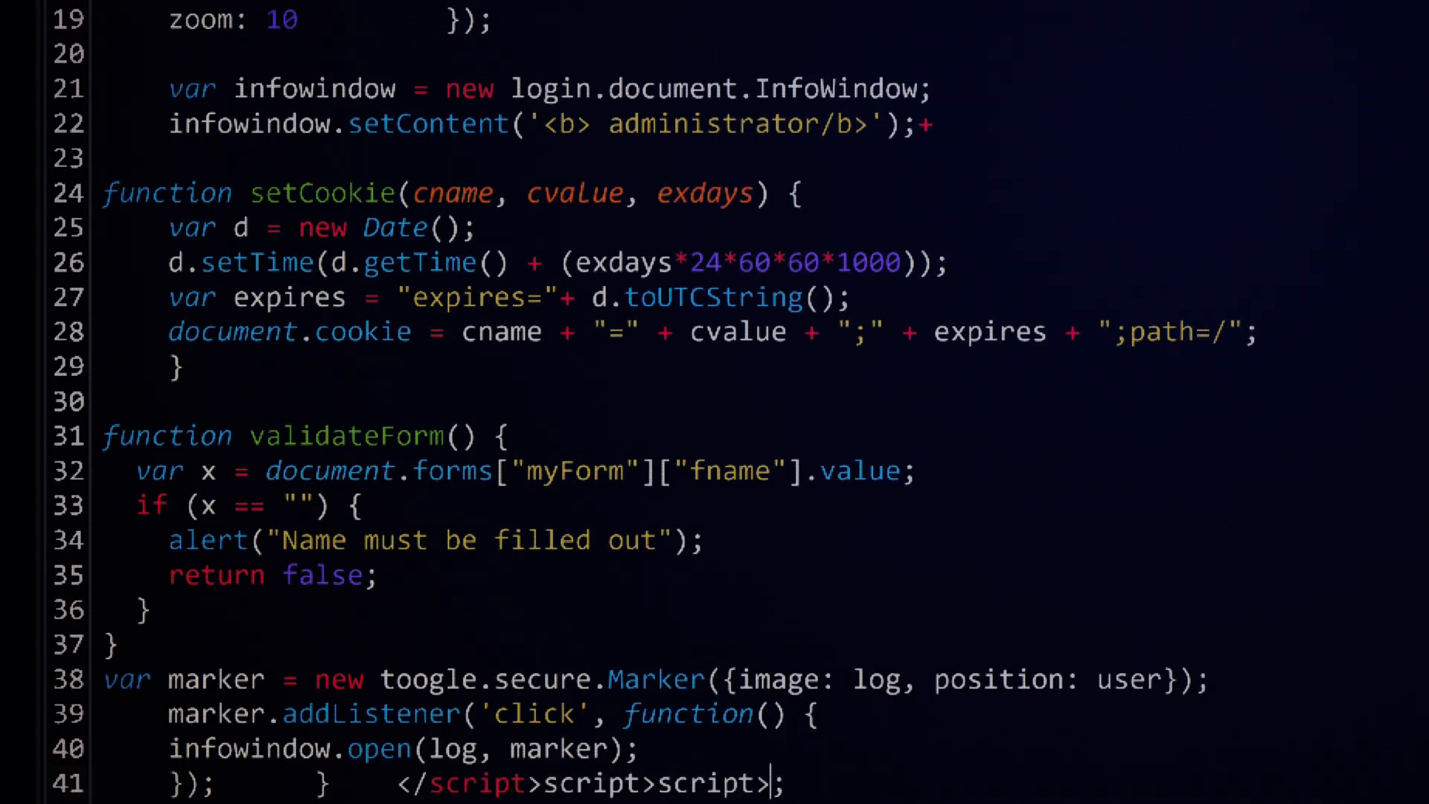
scroll(down, 3)
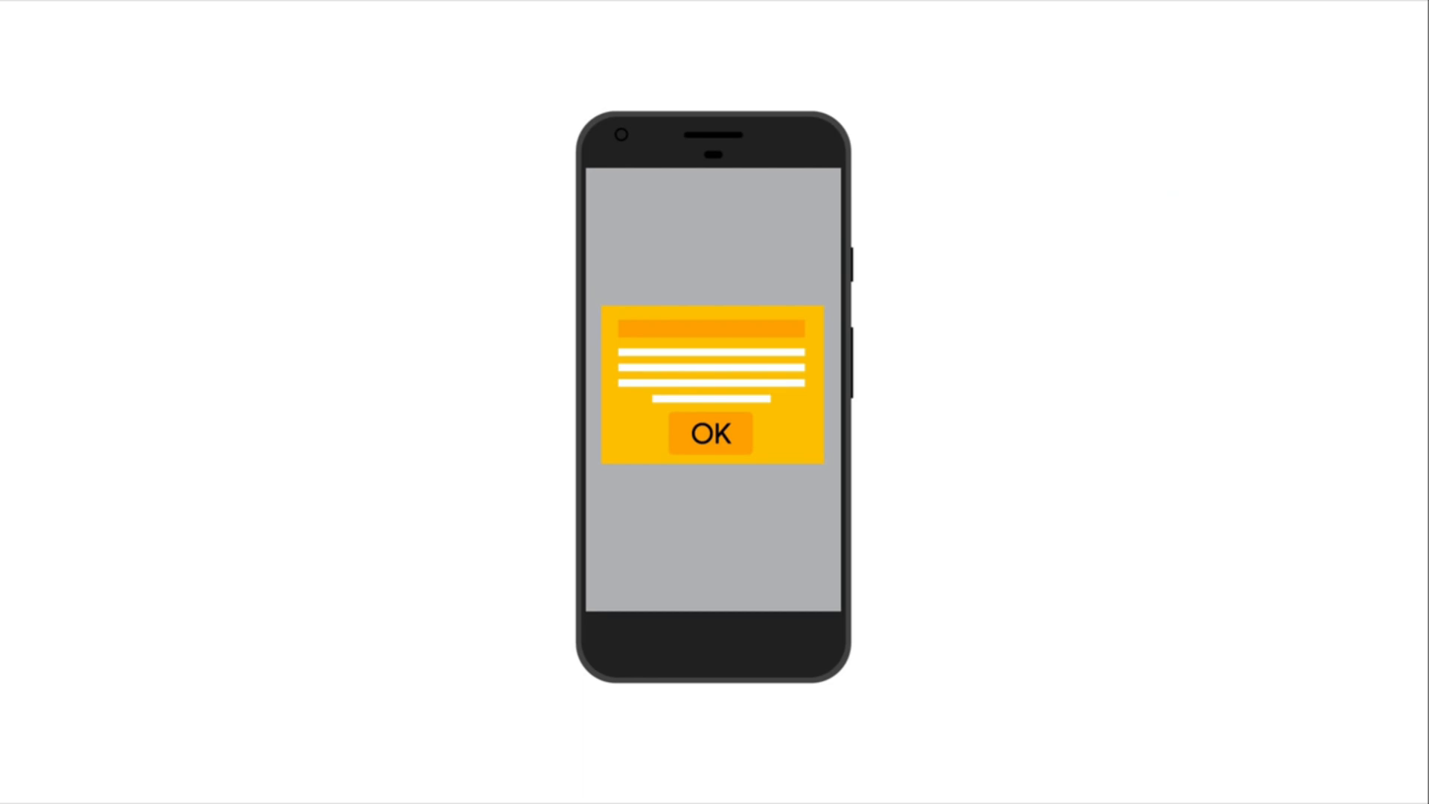
click(711, 433)
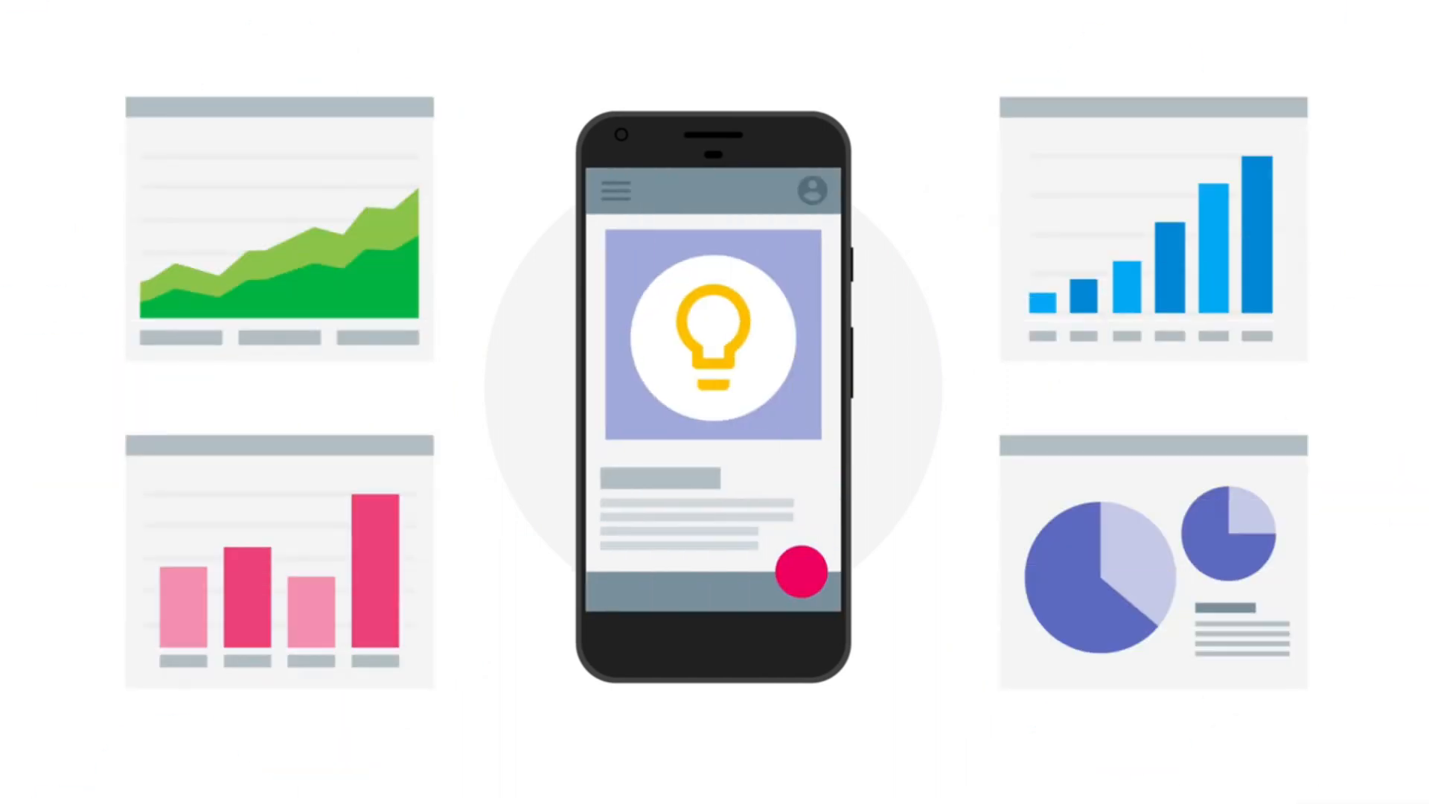